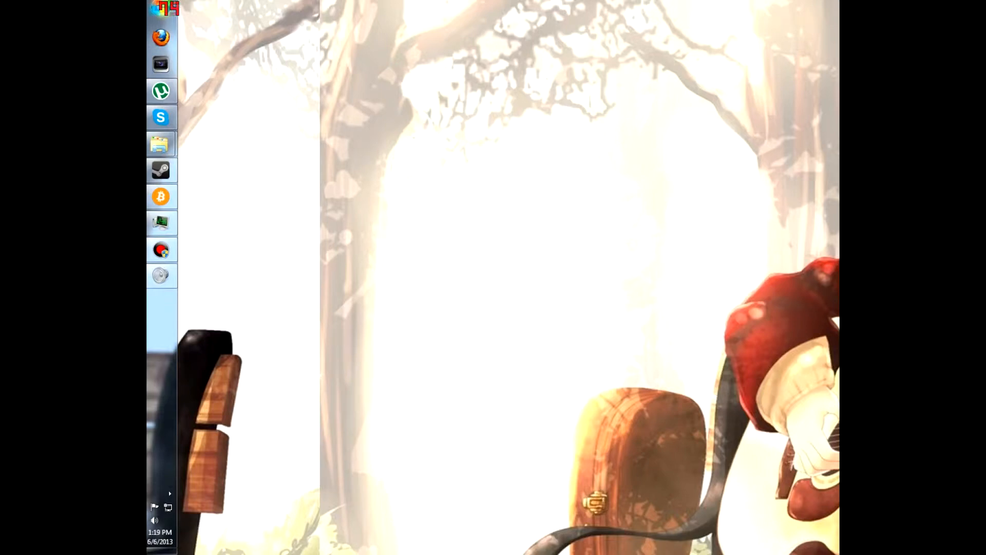
# - Search the Start menu for "nvidia" and launch NVIDIA Control Panel
pyautogui.click(165, 9)
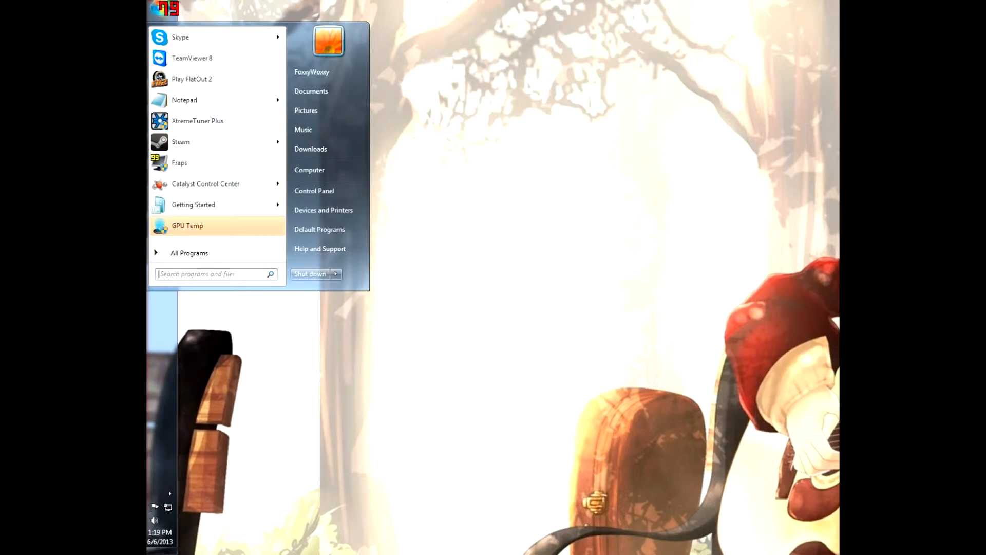
pyautogui.write('nvidia')
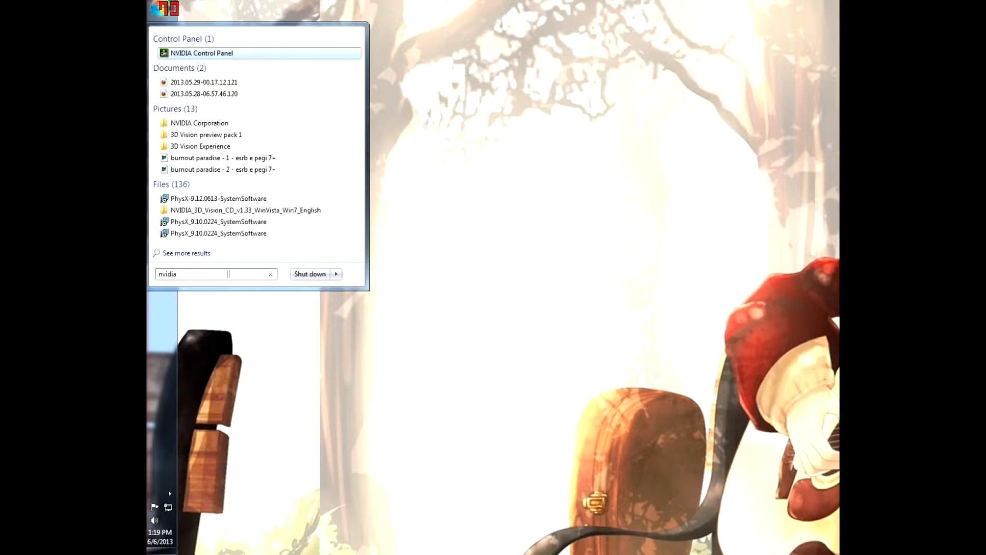
pyautogui.click(271, 274)
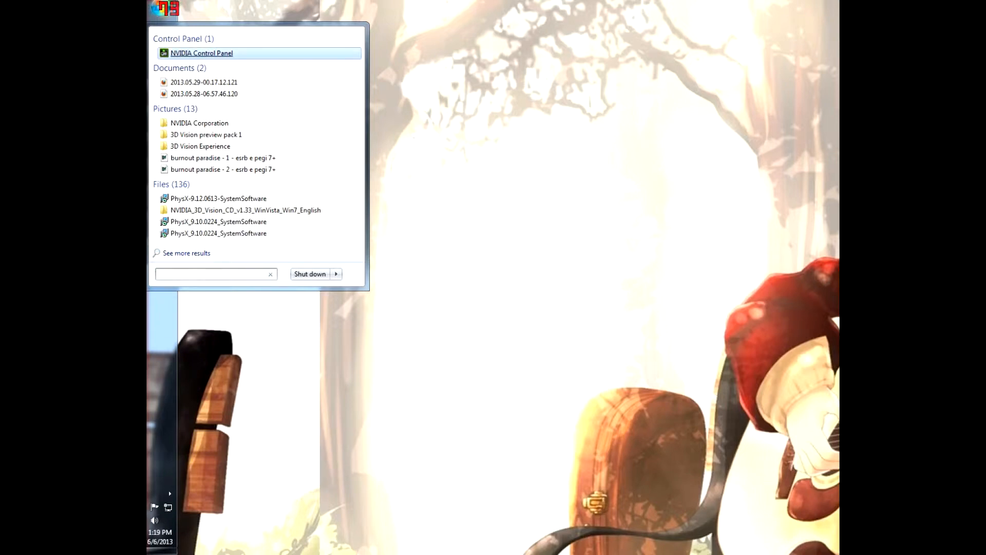
pyautogui.moveTo(201, 53)
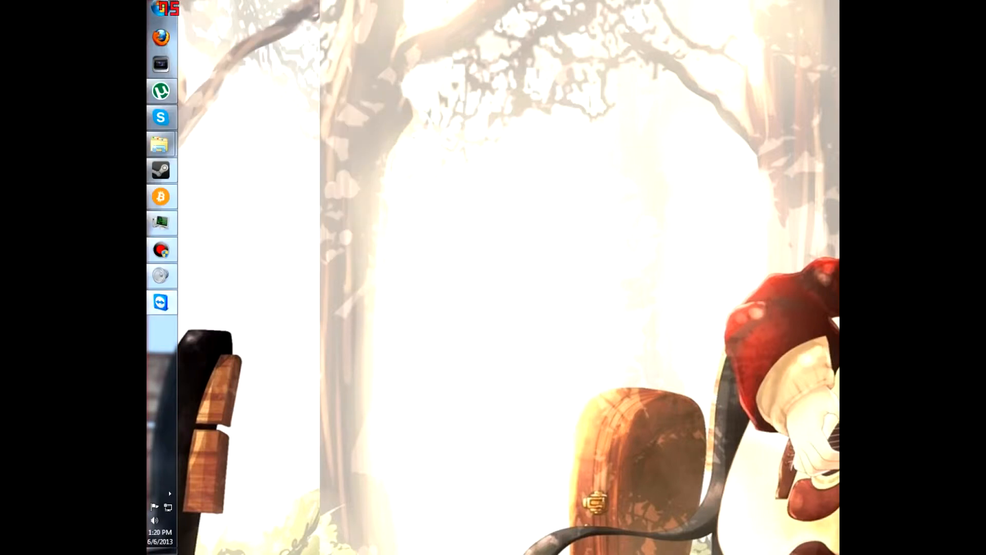
pyautogui.moveTo(577, 529)
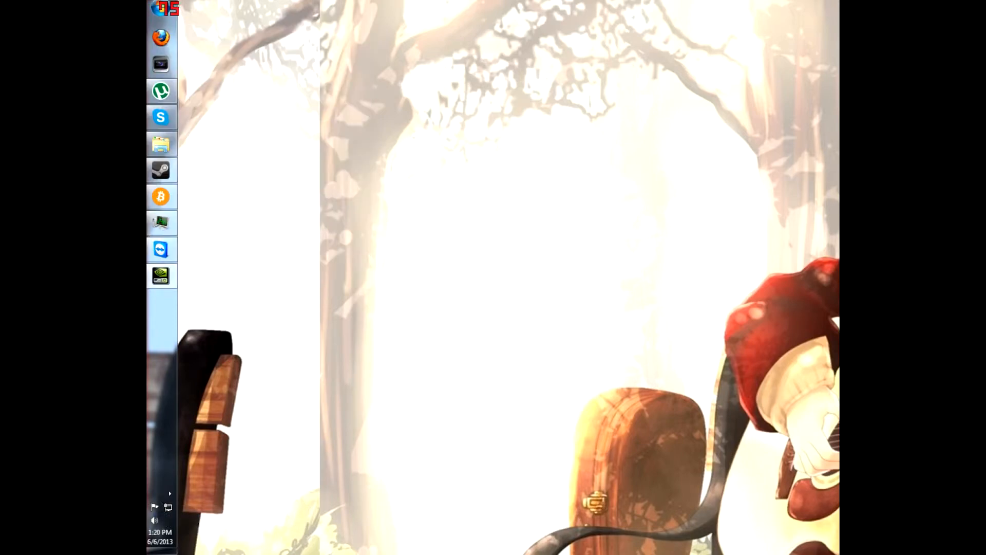
# - Browse image, resolution and multiple-display pages, ending on Configure Surround, PhysX
pyautogui.click(160, 275)
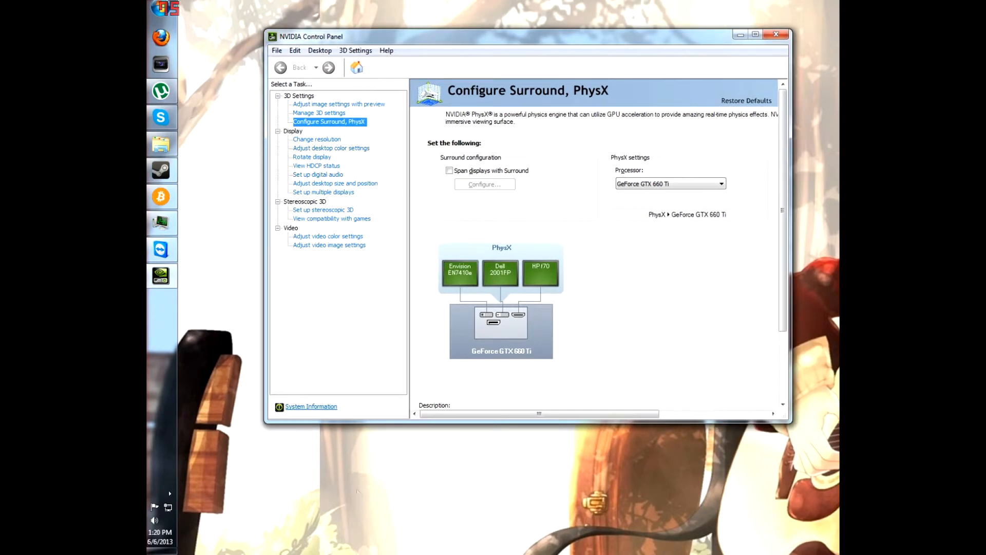
pyautogui.click(338, 104)
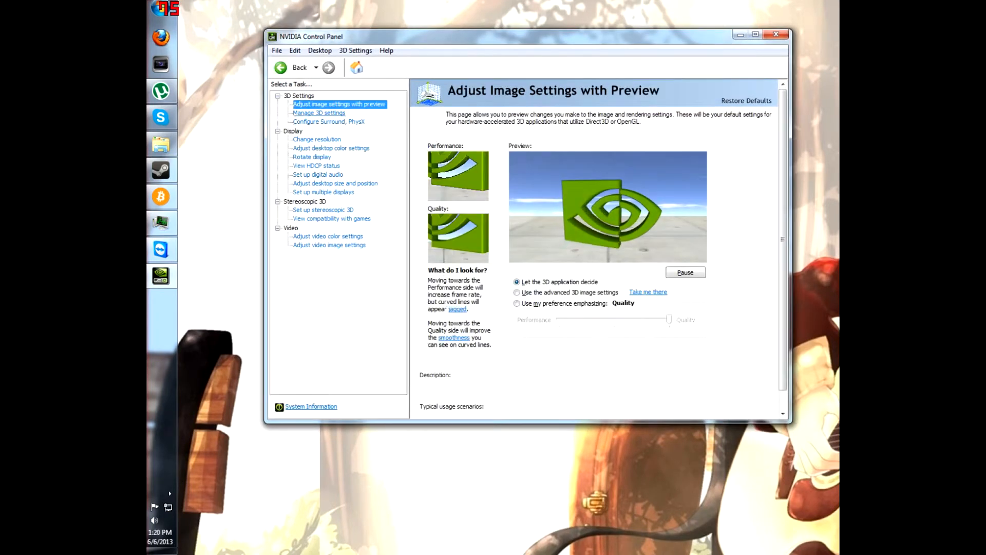
pyautogui.click(316, 140)
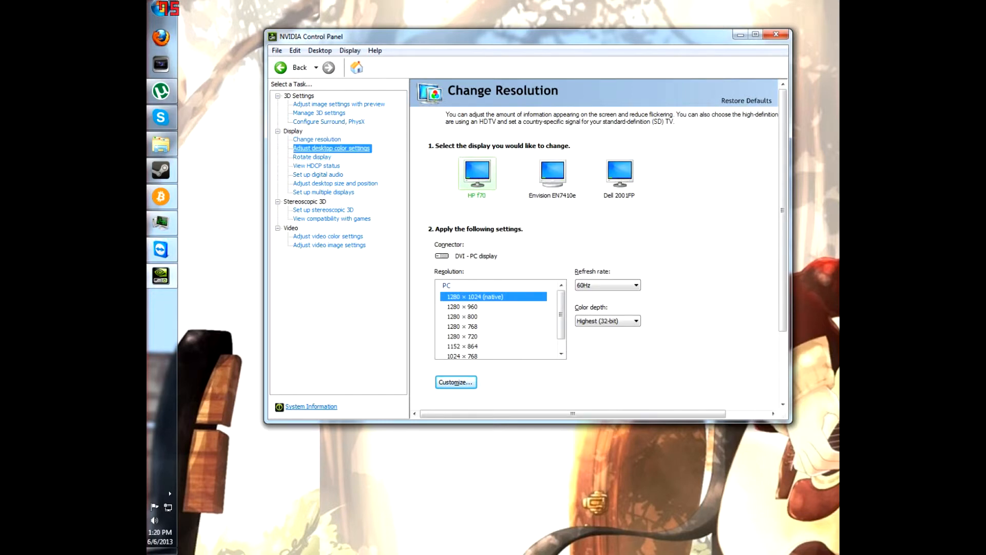
pyautogui.click(323, 191)
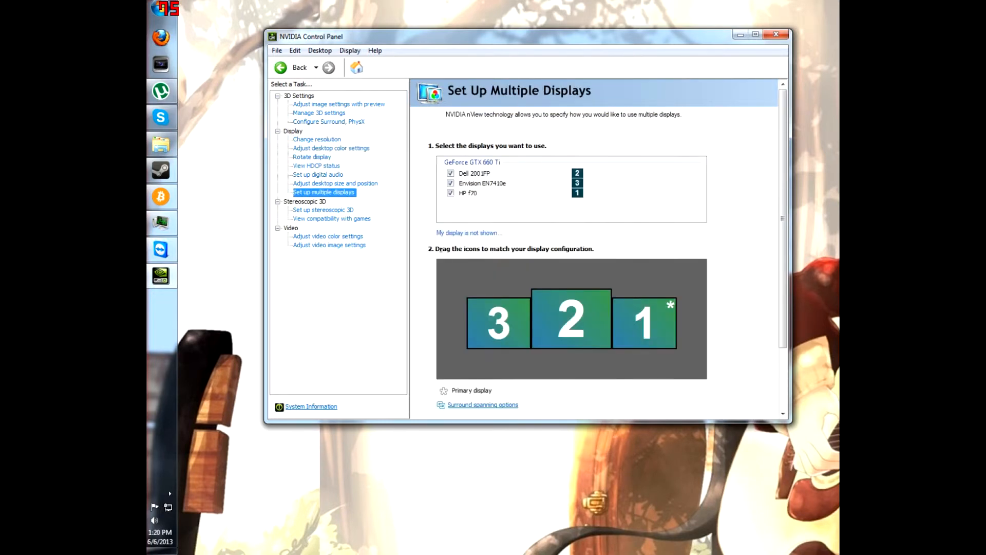
pyautogui.moveTo(328, 121)
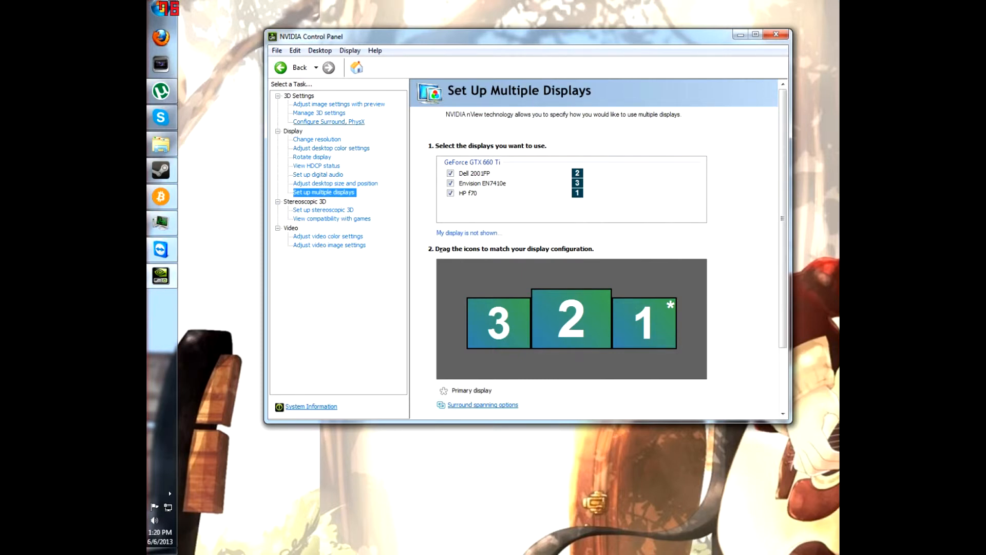
pyautogui.click(328, 122)
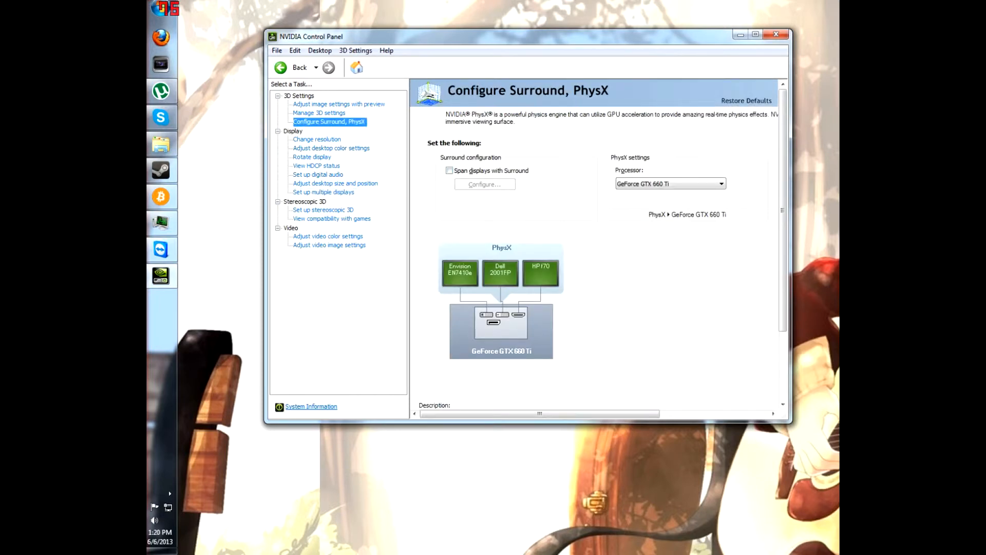
pyautogui.click(721, 183)
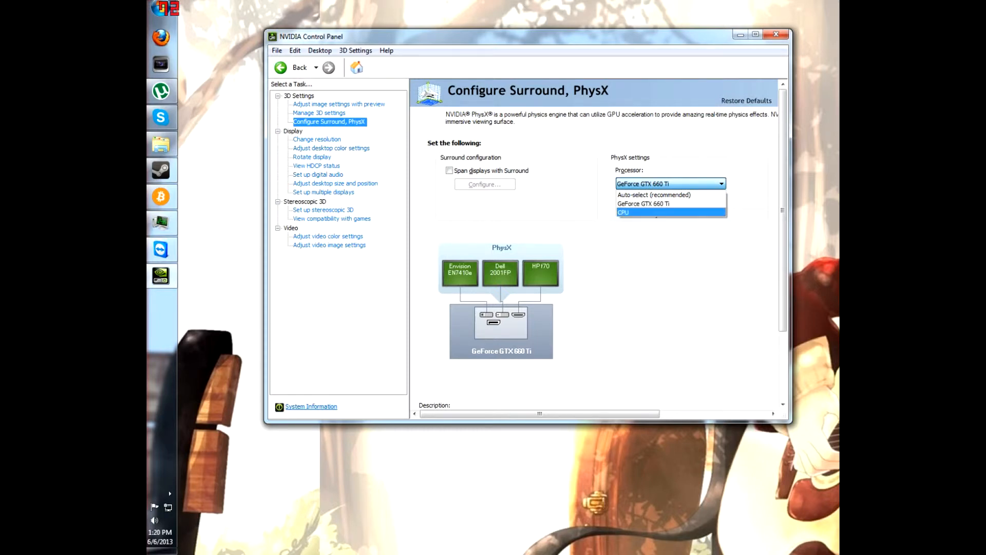
pyautogui.moveTo(643, 204)
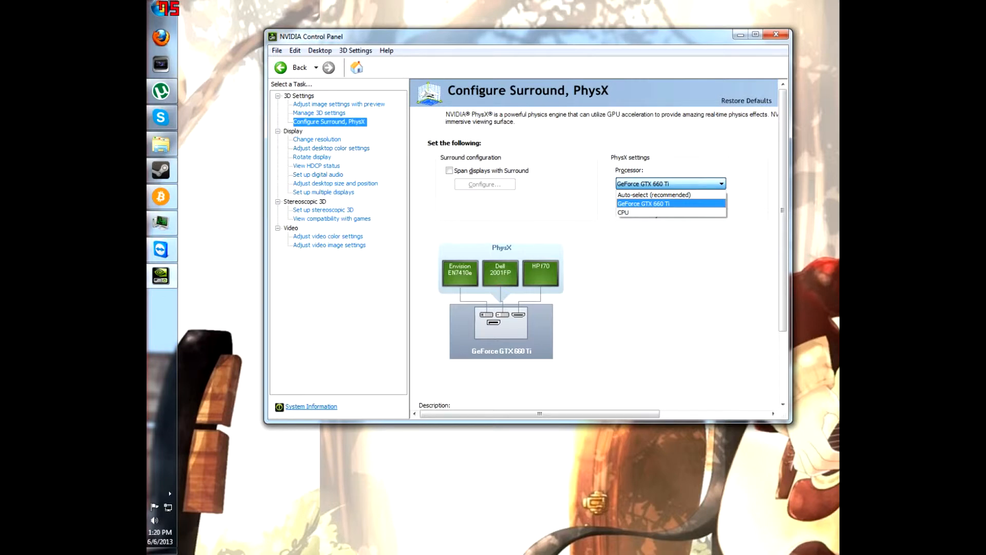
pyautogui.click(643, 204)
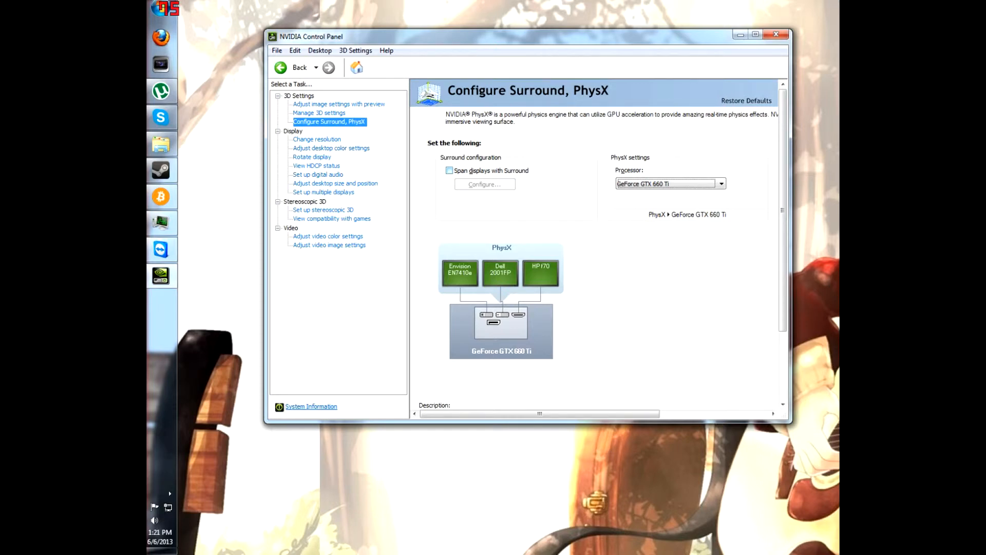
# - Tick Span displays with Surround, toggling it off and on, then open Configure
pyautogui.click(449, 171)
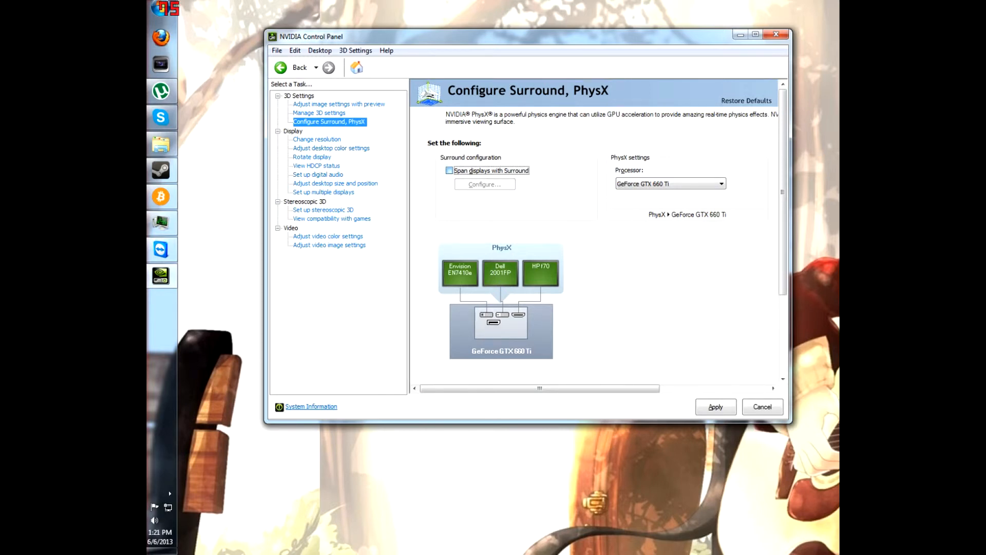
pyautogui.click(448, 170)
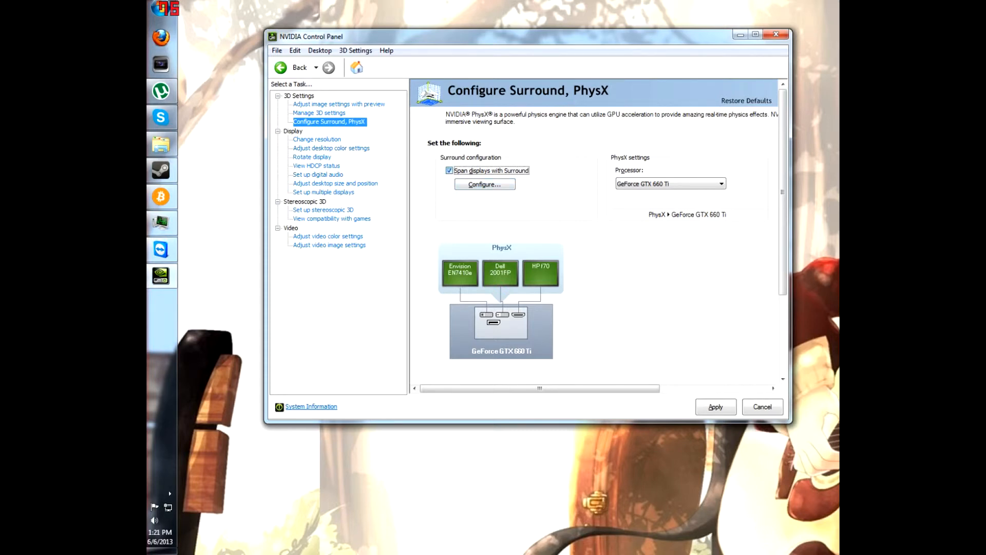
pyautogui.click(449, 171)
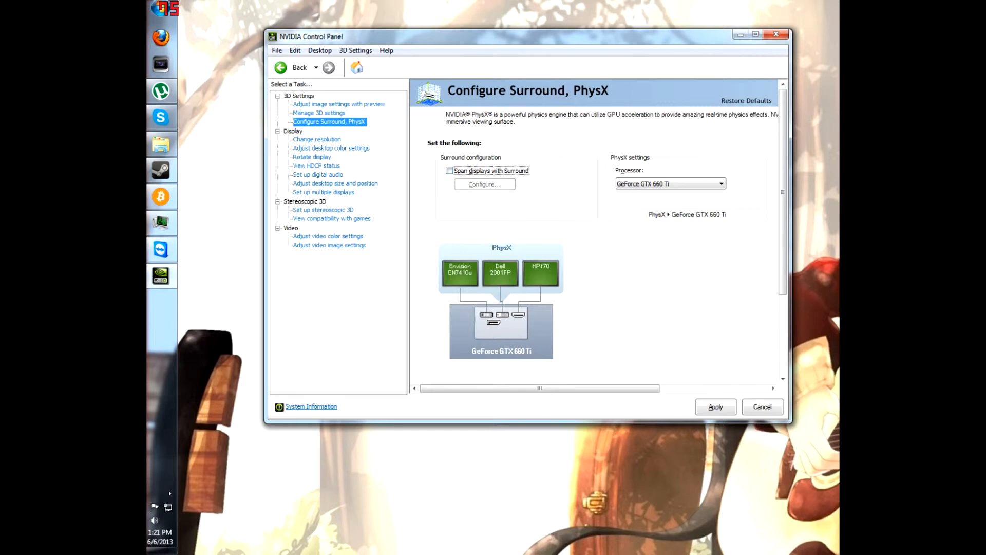
pyautogui.click(449, 170)
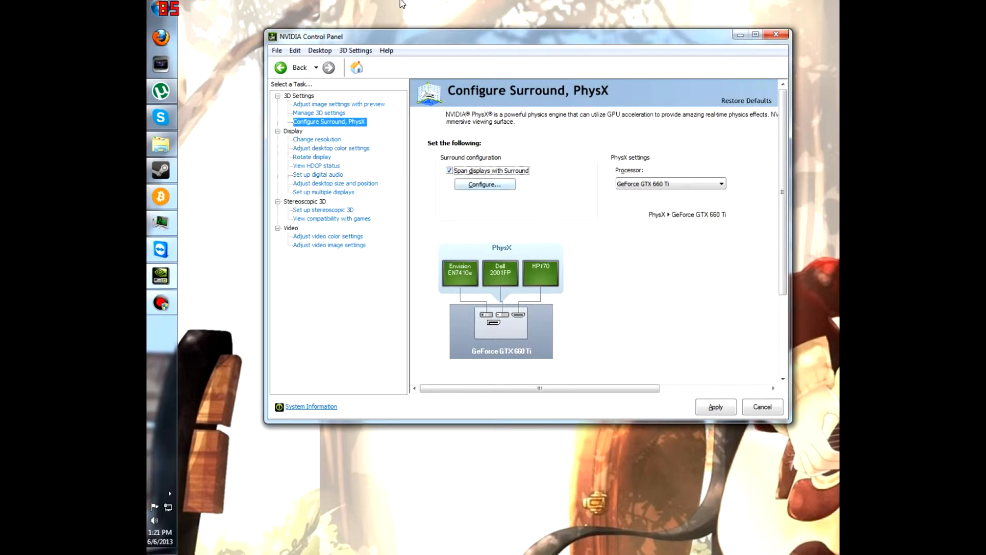
pyautogui.click(484, 184)
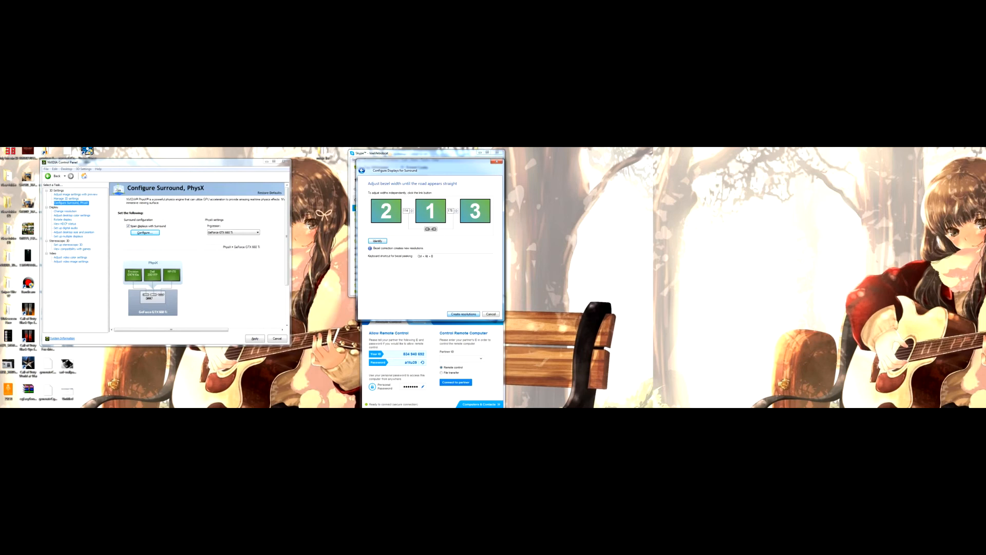
# - Create the Surround desktop from displays 2-1-3 with bezel correction applied
pyautogui.click(463, 314)
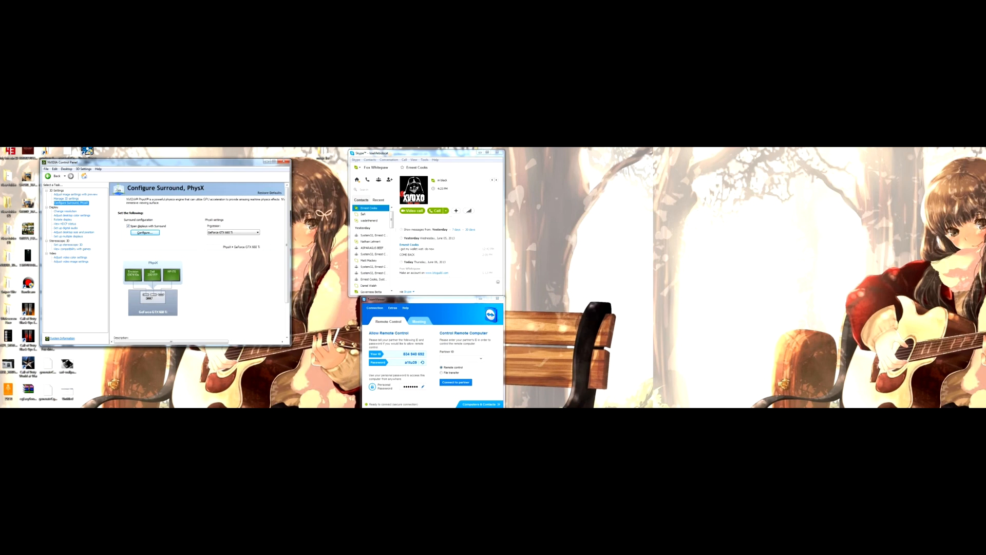
# - Close NVIDIA Control Panel, leaving the wide three-monitor desktop showing
pyautogui.click(286, 163)
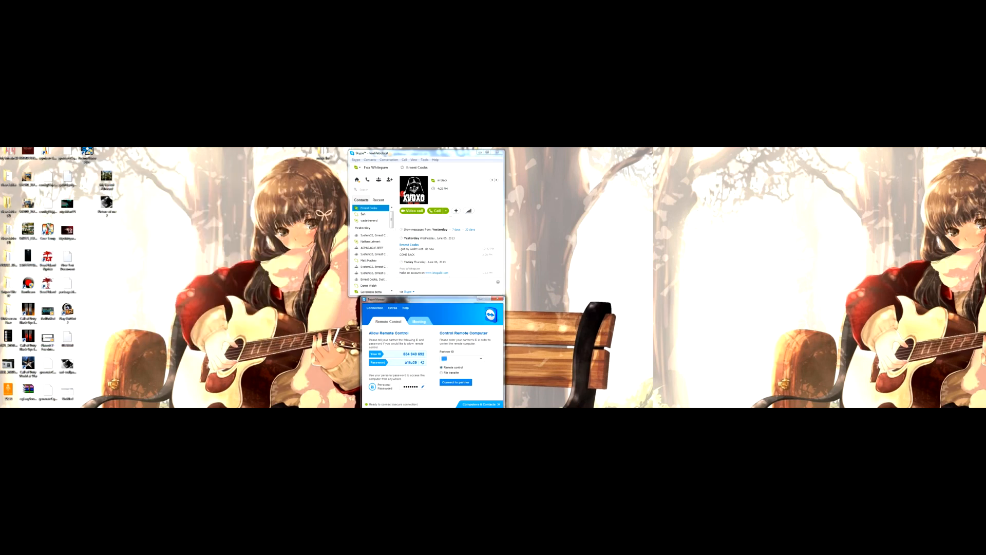